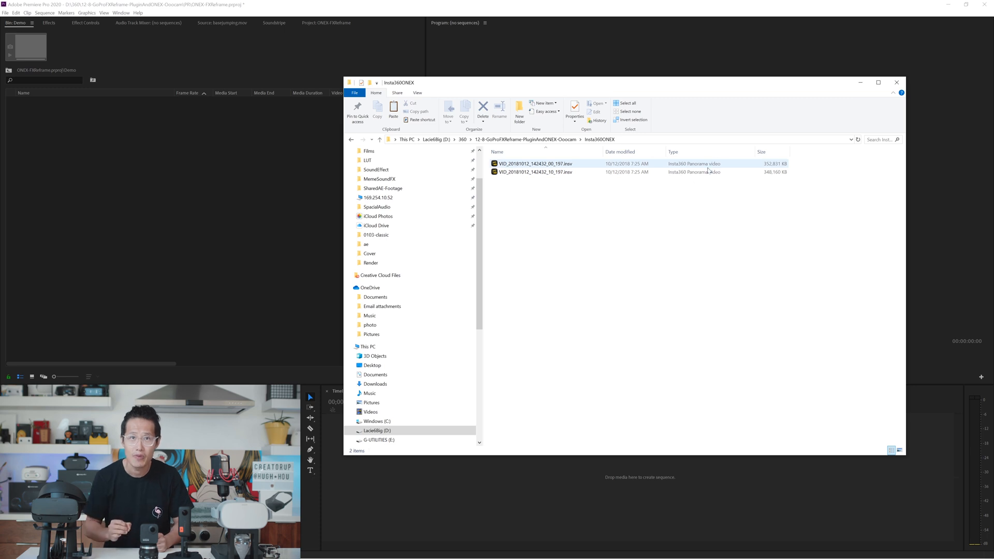
# Select the two Insta360 .insv panorama clips in File Explorer.
pyautogui.click(535, 172)
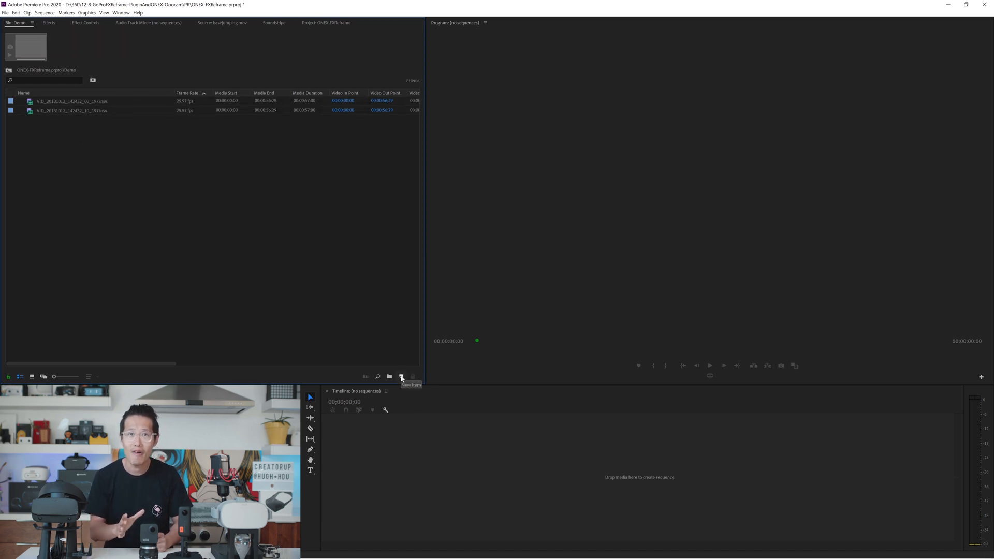
# Create 'Sequence 02' with a custom 1080 x 1350 frame size.
pyautogui.click(401, 377)
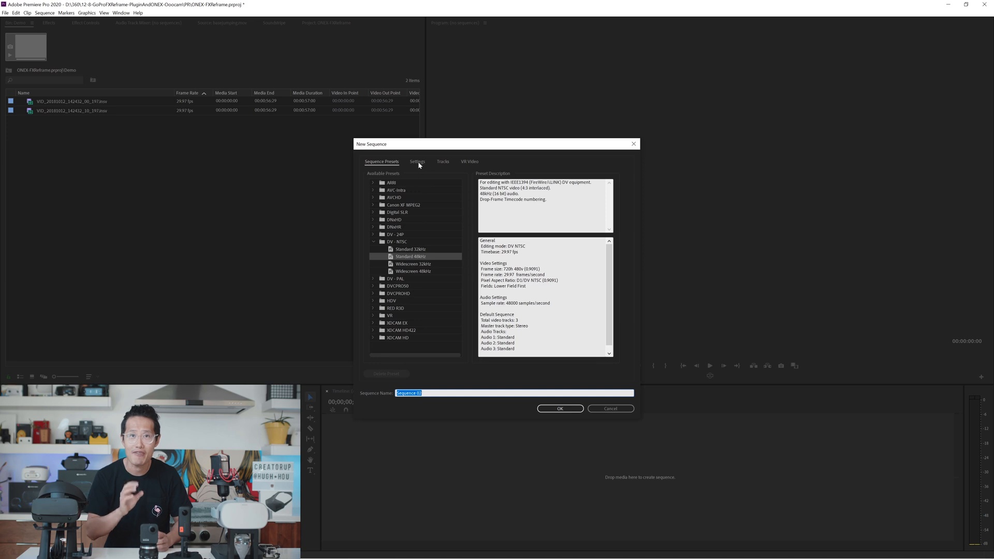
pyautogui.click(417, 161)
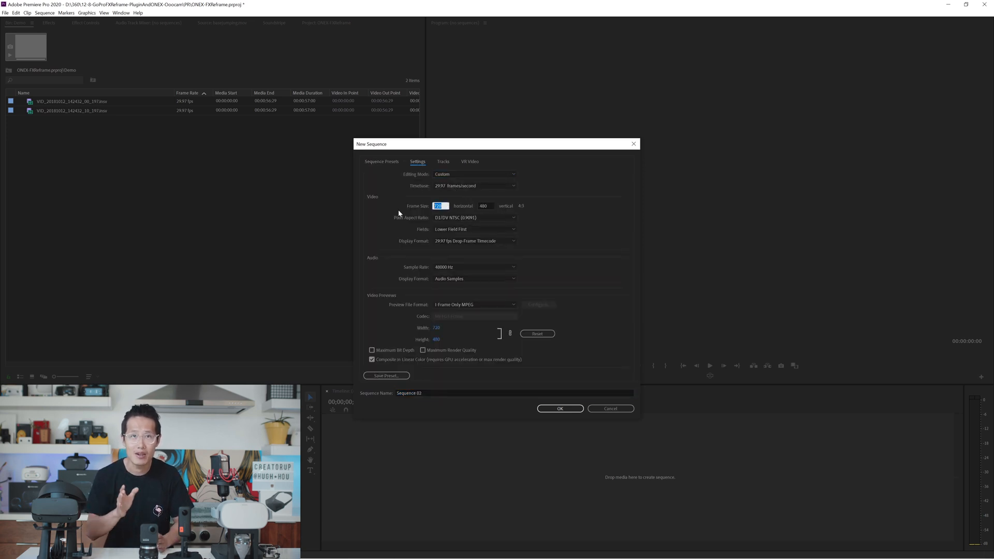
pyautogui.write('1080')
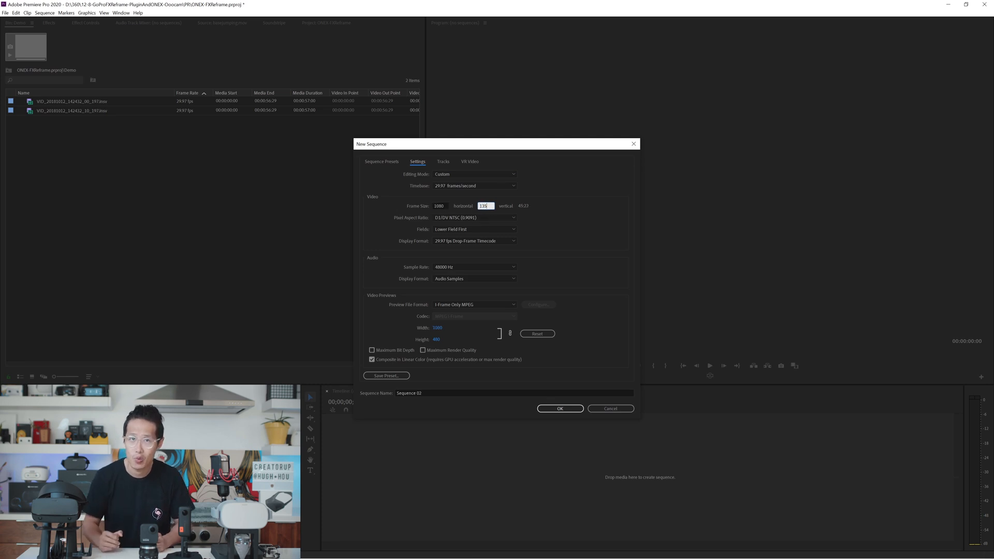
pyautogui.click(559, 408)
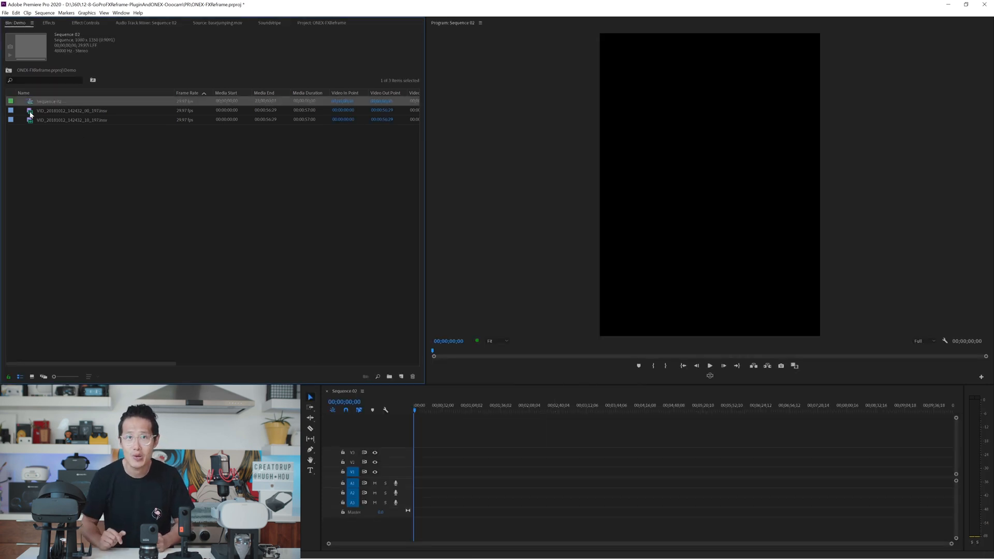
# Place the 360 clip on the vertical sequence timeline and select it.
pyautogui.moveTo(71, 110); pyautogui.dragTo(438, 475)
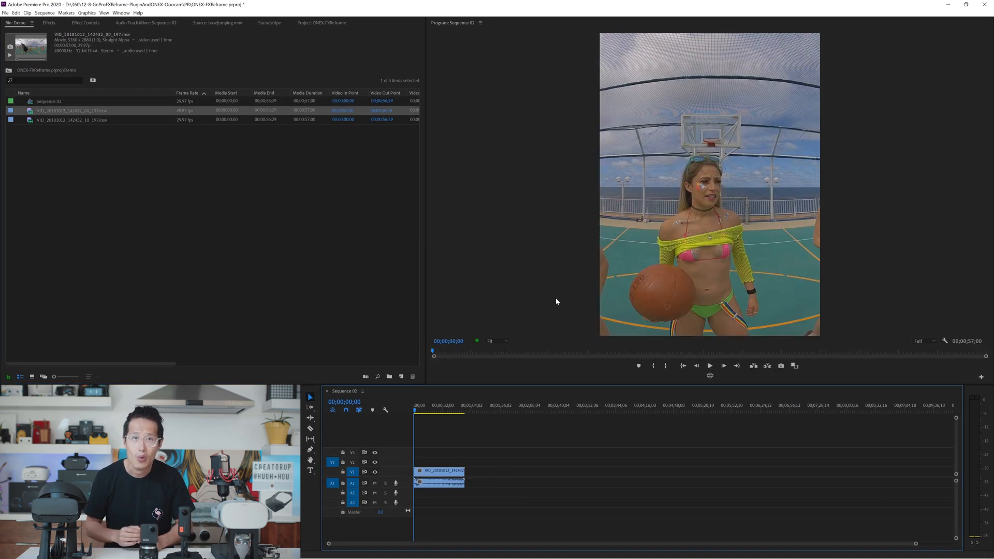
pyautogui.click(48, 23)
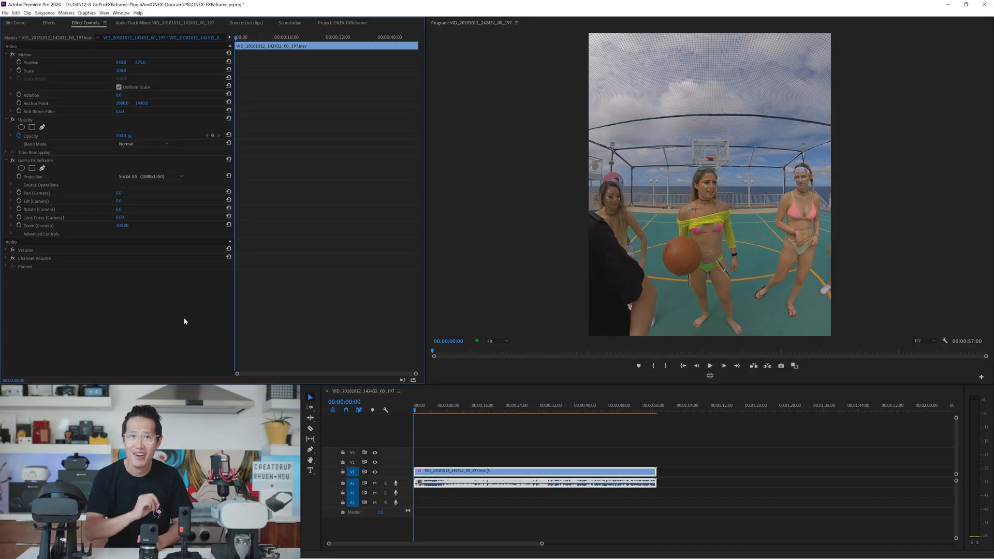
# Adjust GoPro FX Reframe pan/tilt and trim the clip to about 51 seconds.
pyautogui.click(35, 160)
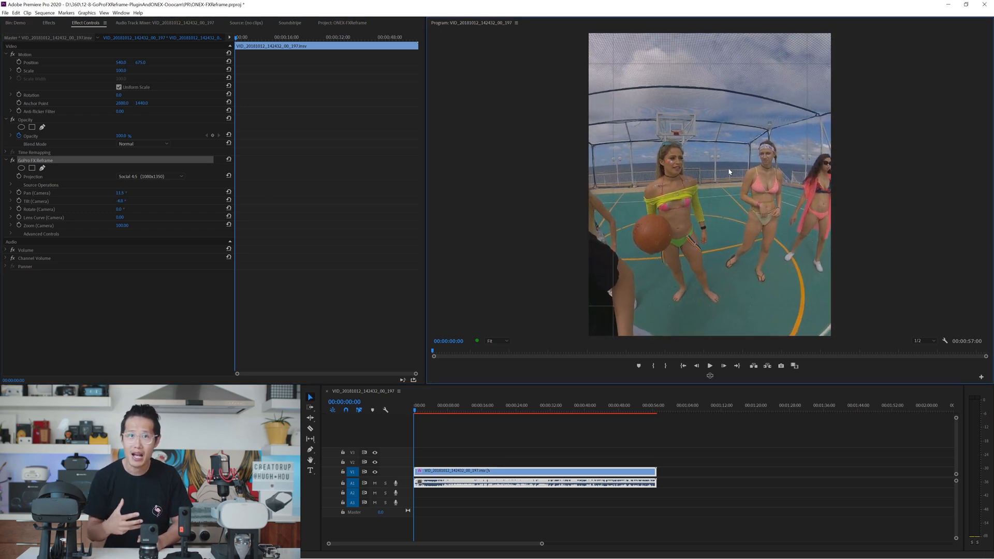
pyautogui.click(416, 412)
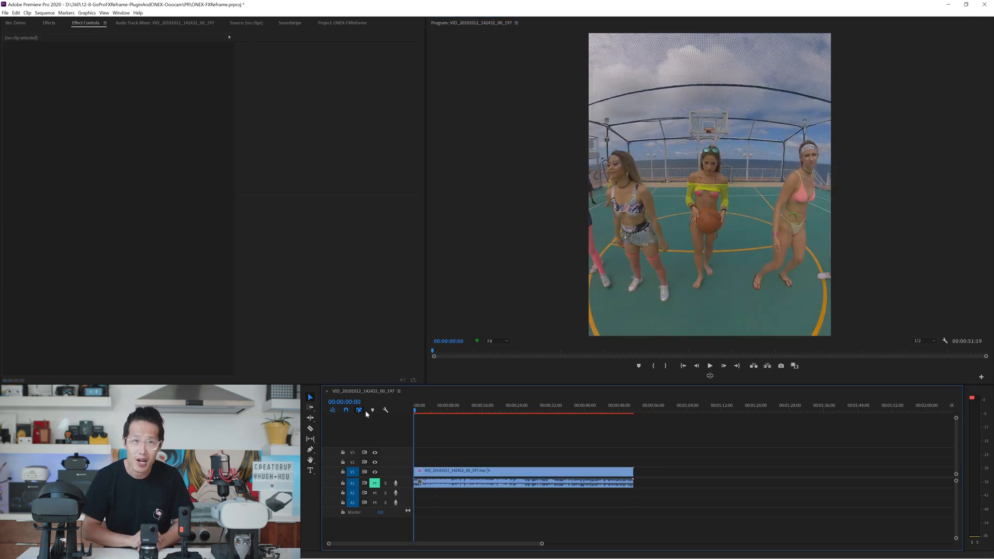
# Keyframe the camera pan from 0° to 179° over the first eight seconds.
pyautogui.click(709, 365)
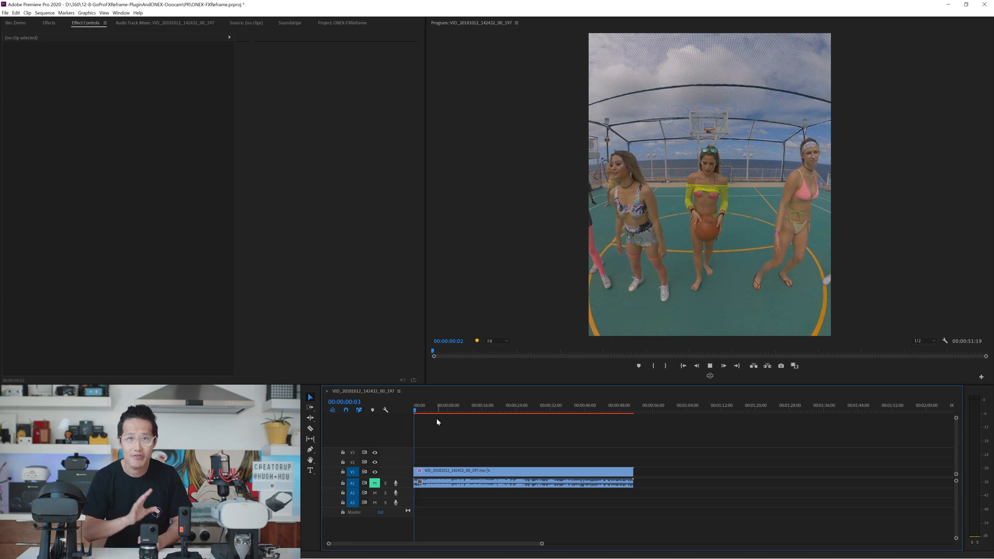
pyautogui.click(419, 410)
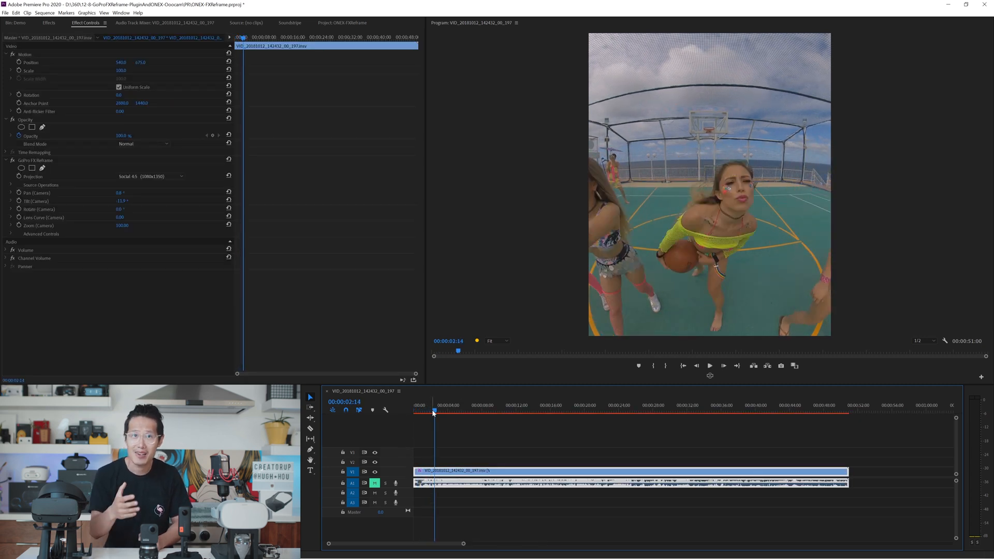
pyautogui.click(710, 366)
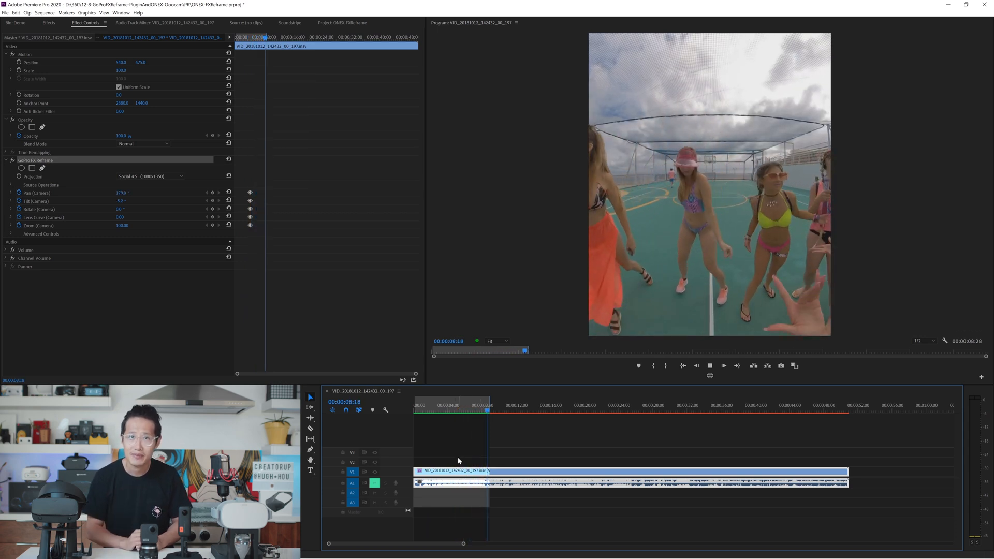
pyautogui.click(421, 405)
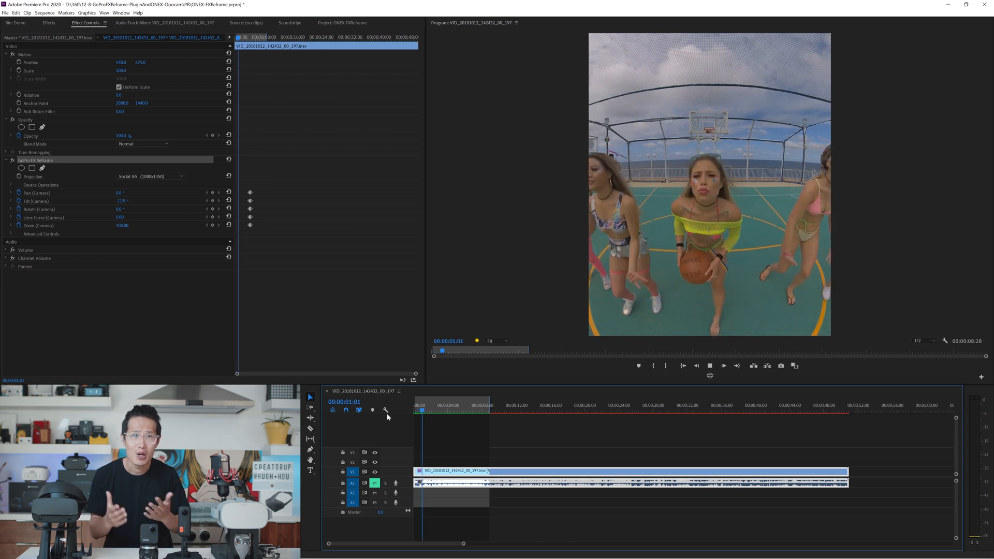
pyautogui.click(438, 406)
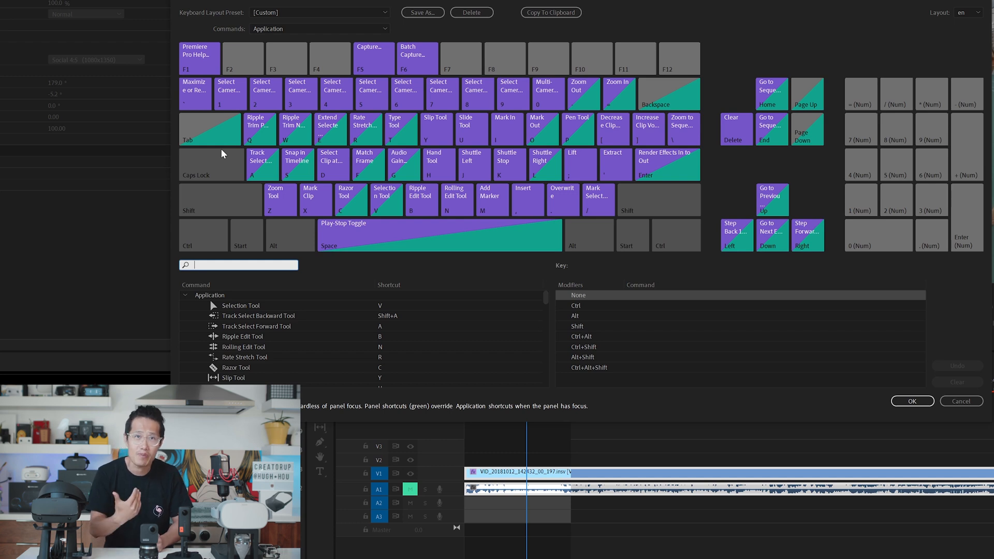
pyautogui.moveTo(230, 95)
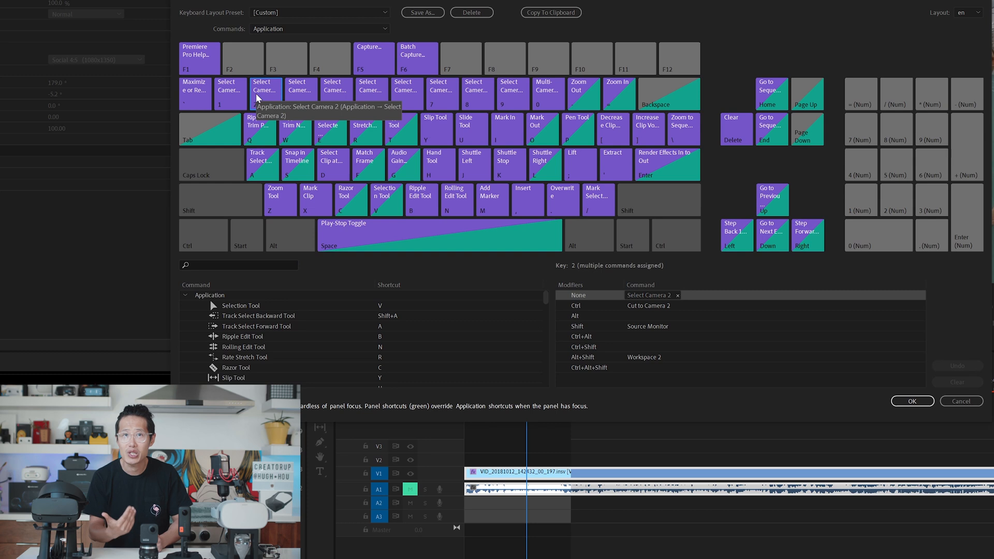
# Clear key 1, then map Effect Controls Ease Out to 1 and Ease In to 2.
pyautogui.click(229, 95)
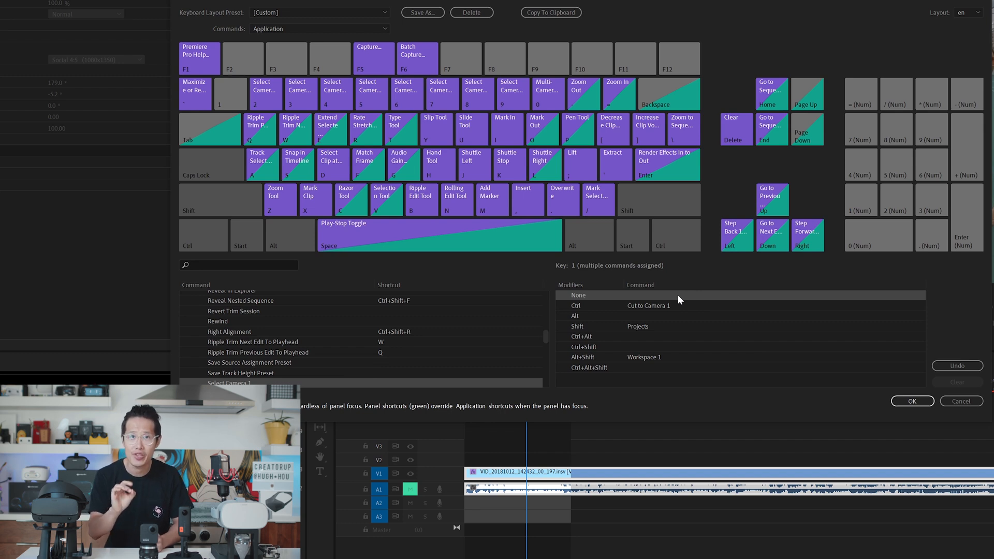
pyautogui.click(237, 264)
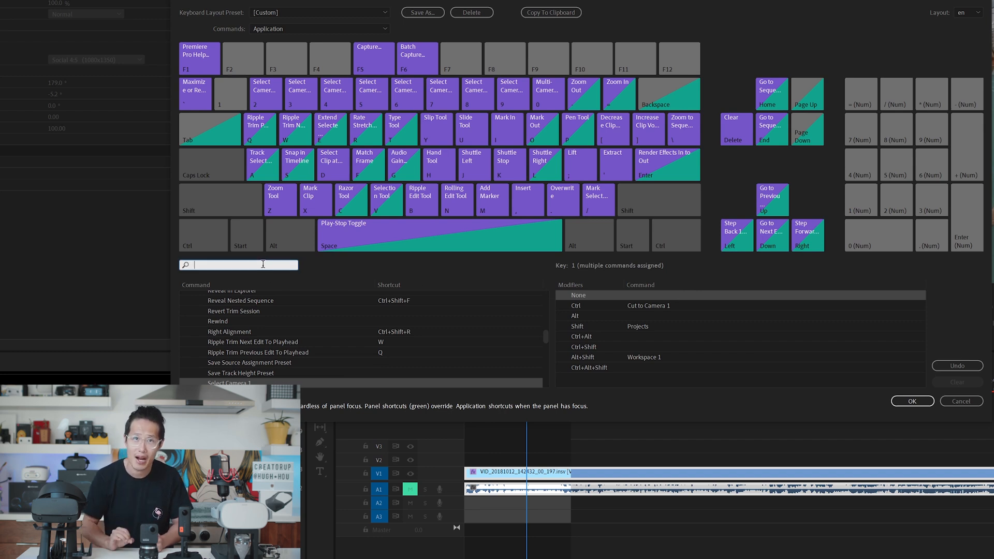
pyautogui.write('ease out')
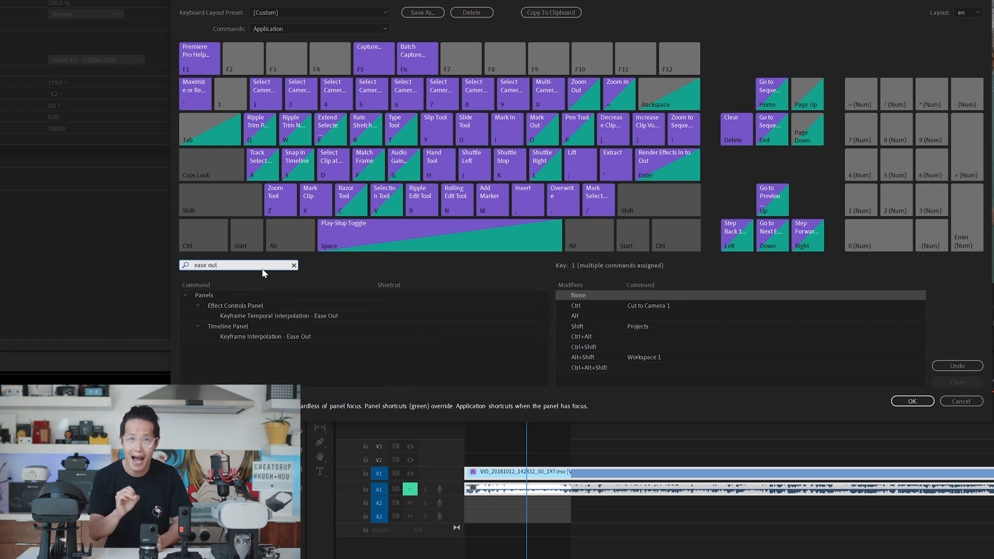
pyautogui.click(279, 316)
pyautogui.write('1')
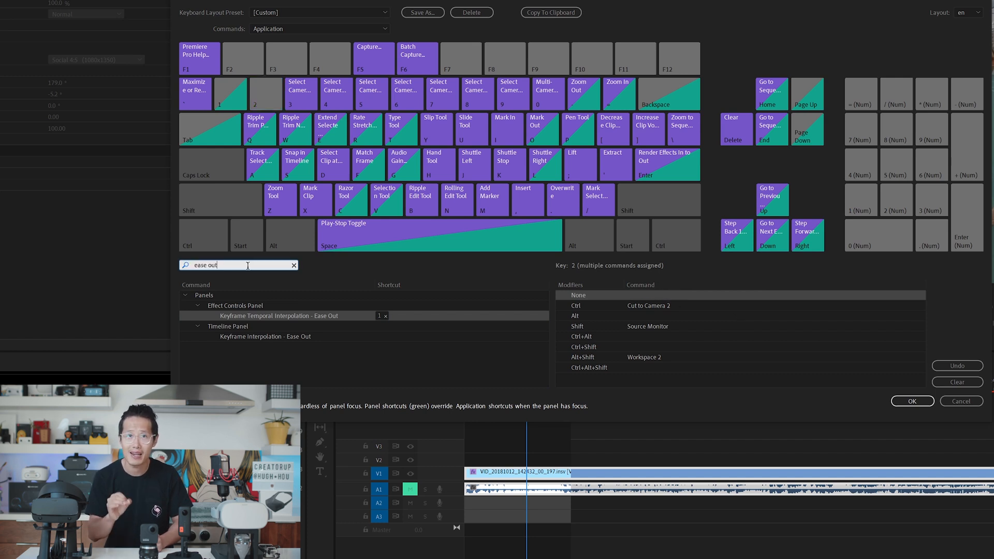
pyautogui.write('ease in')
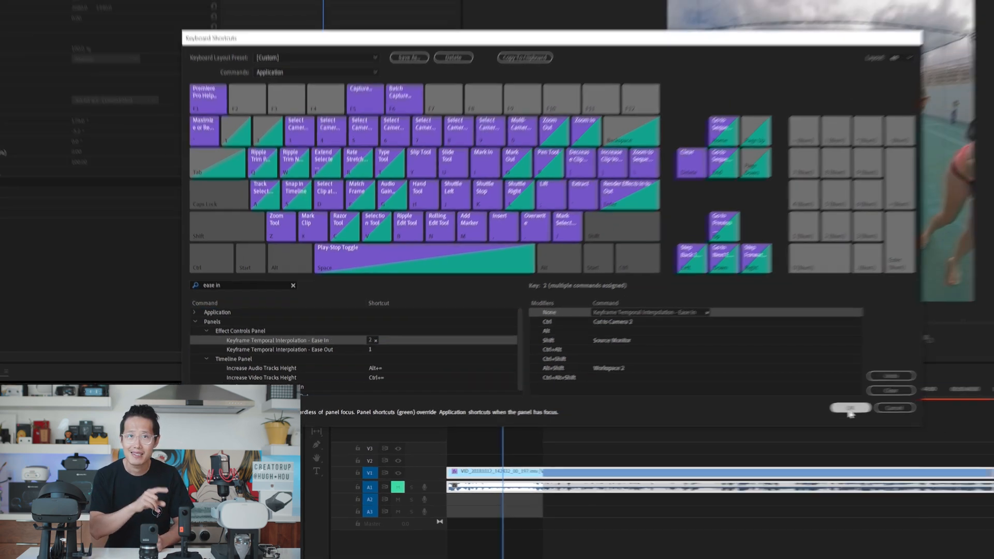
# Save the shortcuts and add a camera zoom keyframe for the tiny-planet morph.
pyautogui.click(849, 407)
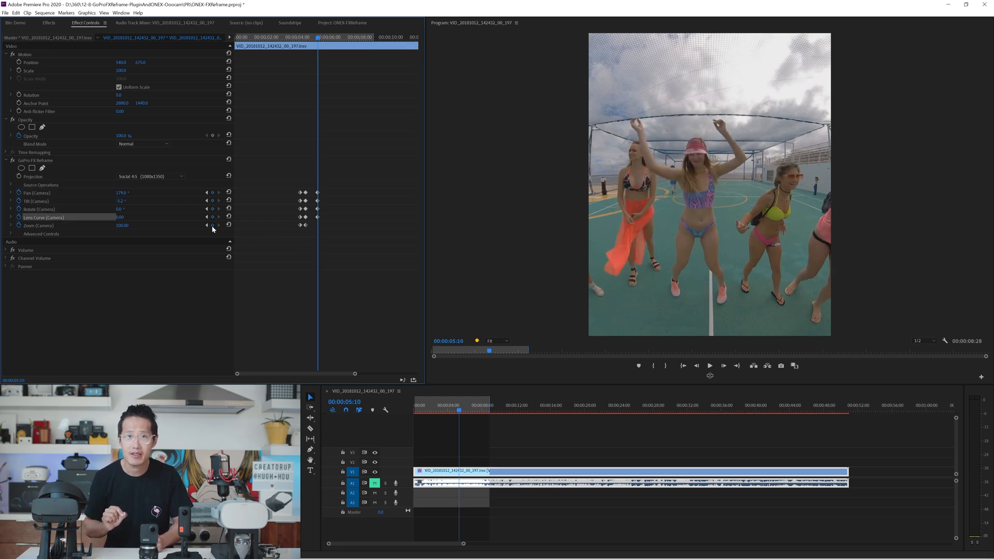
pyautogui.click(339, 36)
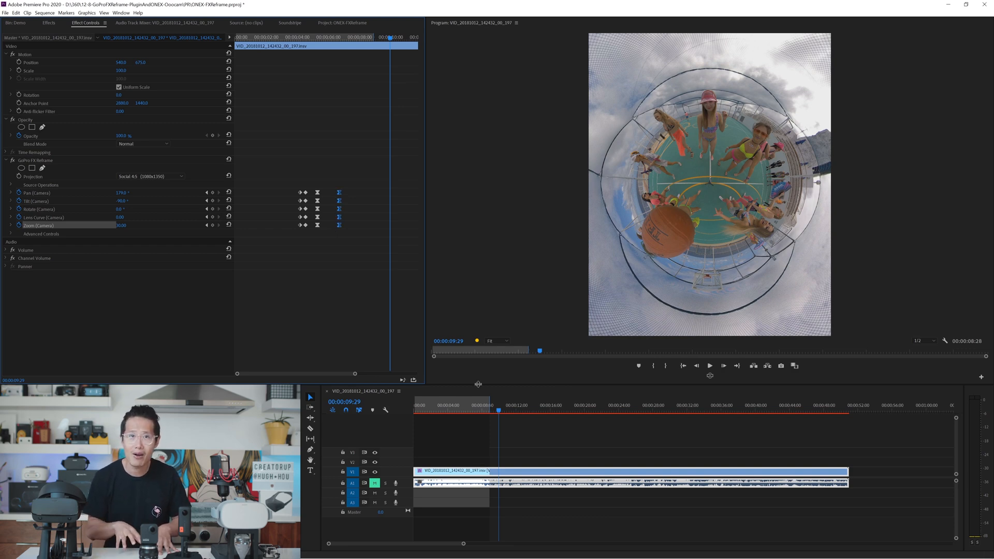
pyautogui.click(709, 365)
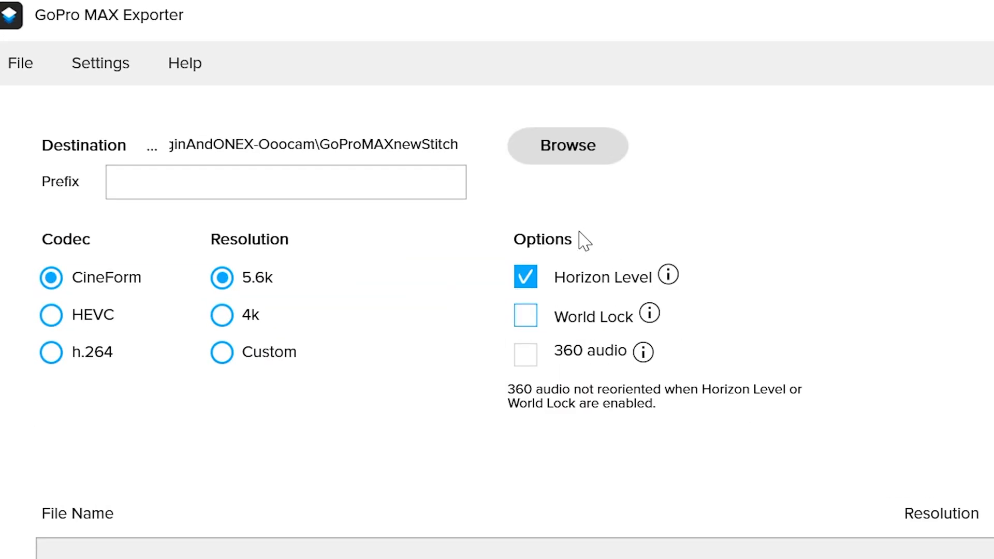
# Set the GoPro MAX Exporter codec to h.264 at 4K.
pyautogui.click(51, 315)
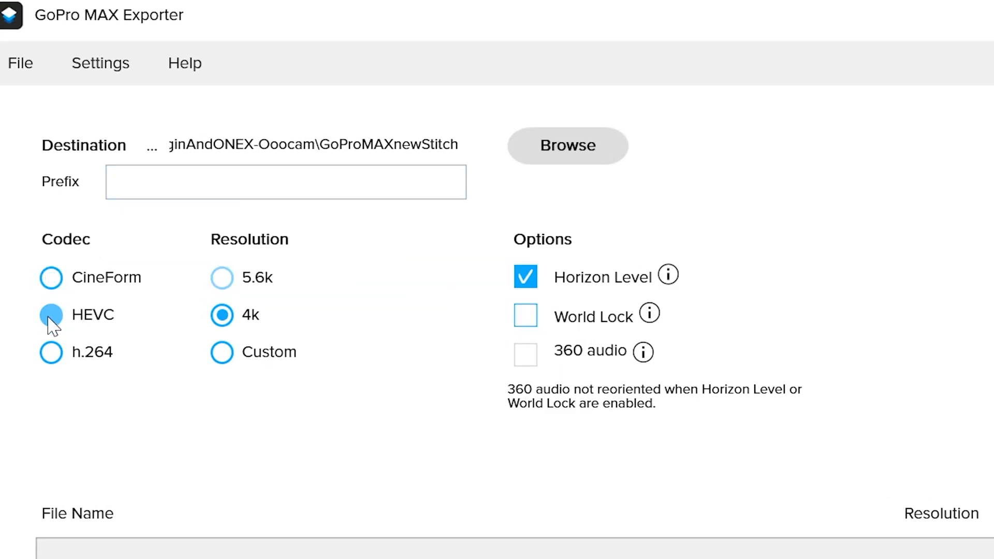
pyautogui.click(50, 352)
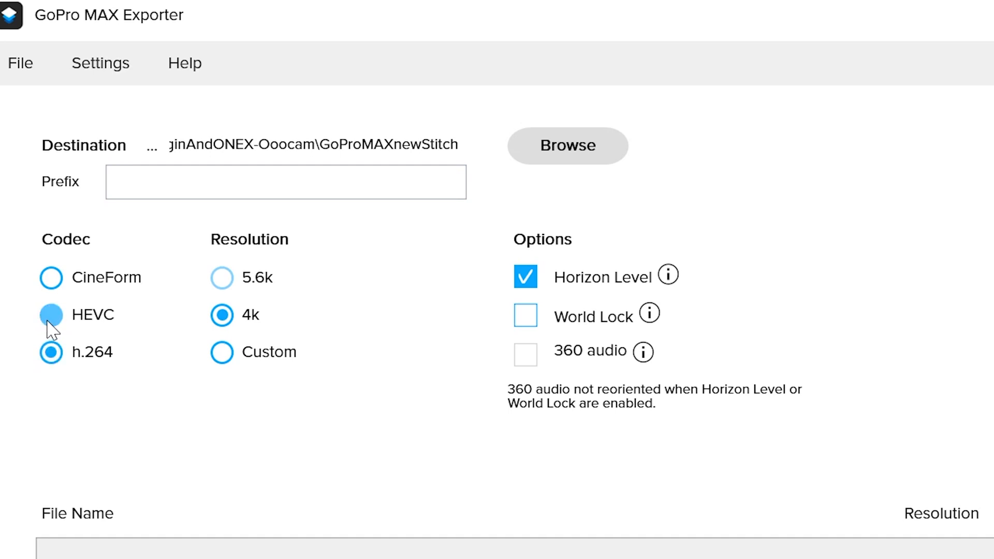